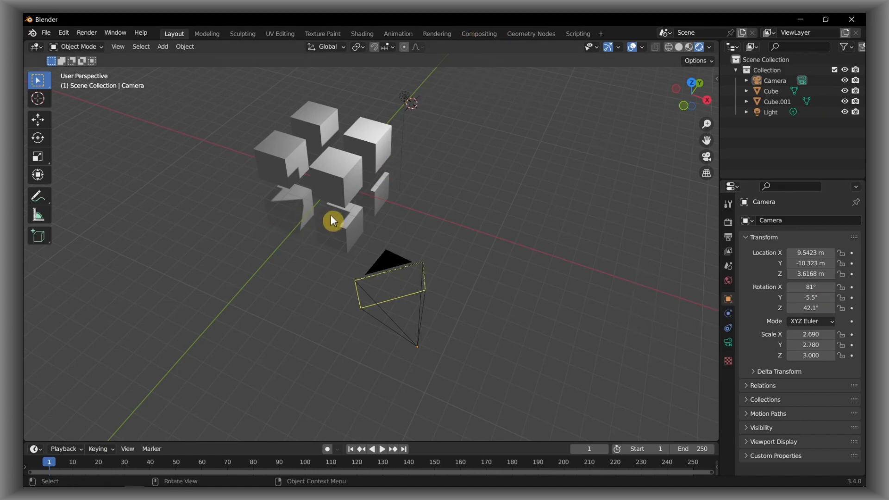
mouse_move(328, 198)
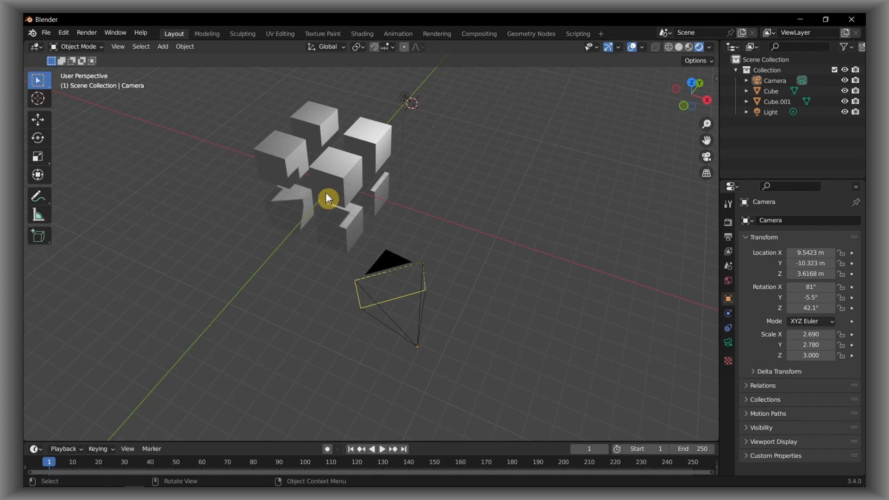
Orbit the viewport to look down on the four cubes from a higher angle
left_click_drag(328, 199, 422, 142)
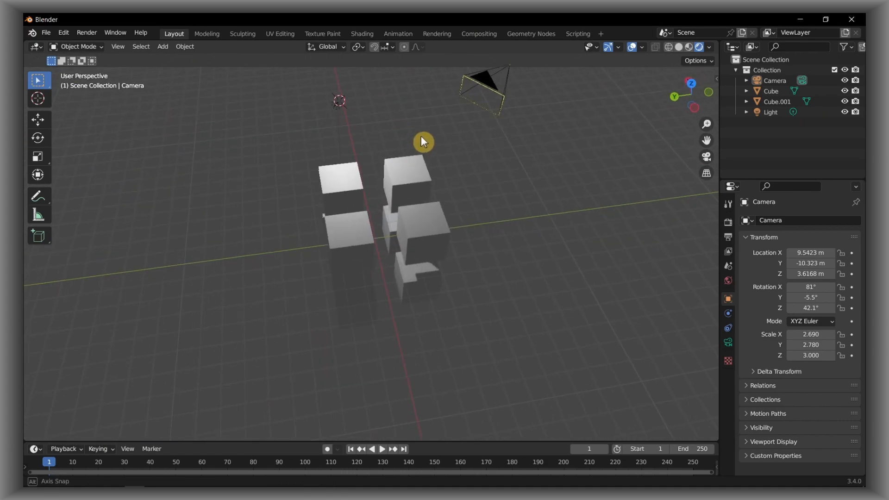
left_click_drag(423, 141, 348, 144)
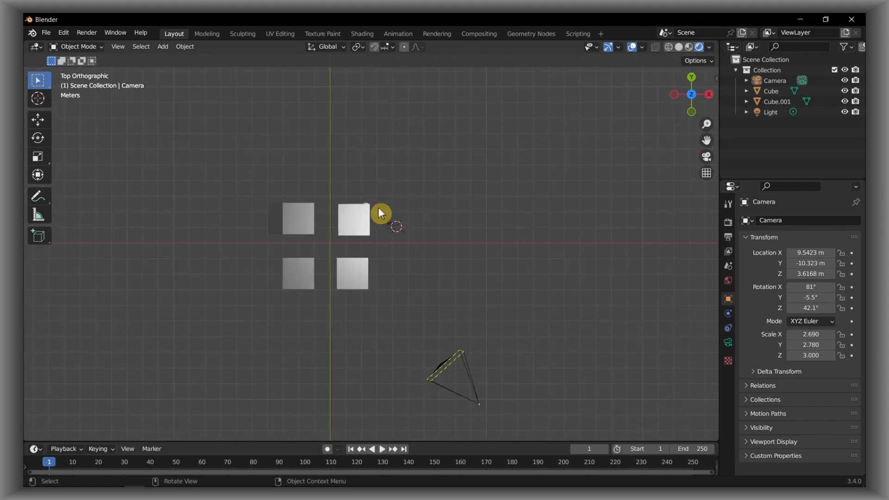
mouse_move(336, 233)
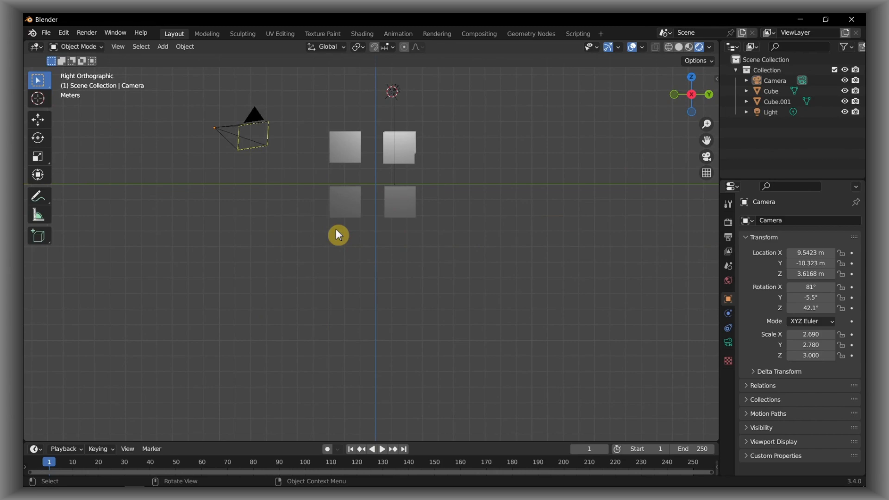
Switch to the back view, then orbit into a free user perspective above the cubes
key("KP_1")
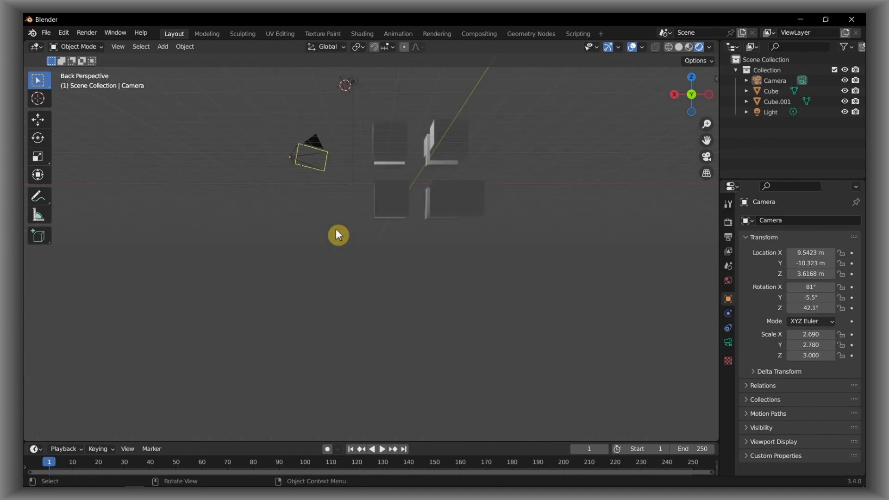
left_click_drag(339, 235, 487, 234)
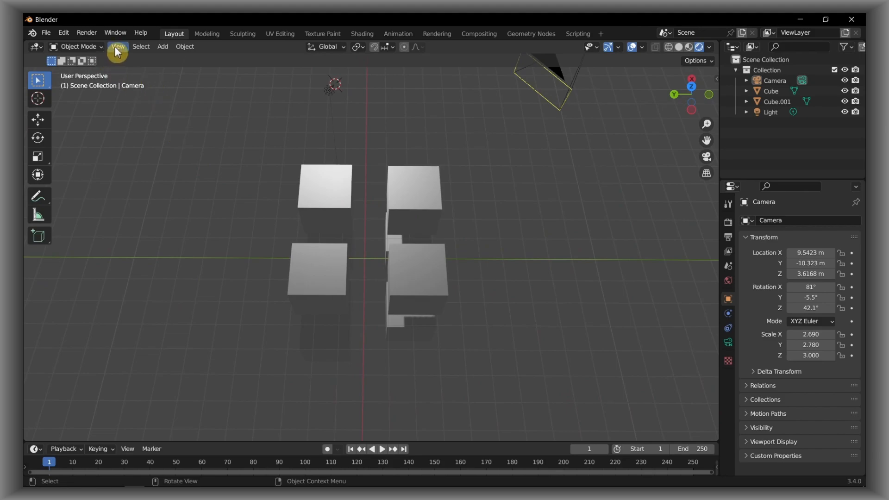
Set the viewport to the Camera viewpoint, framing the cubes through the scene camera
left_click(117, 47)
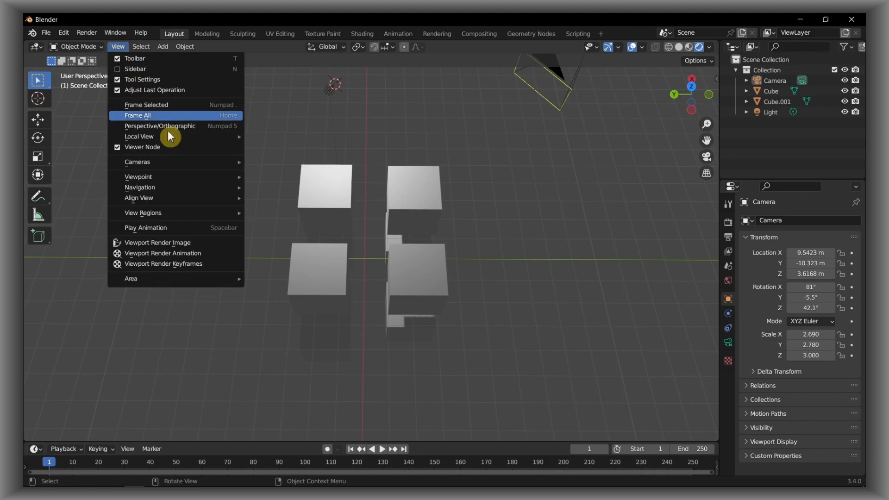
mouse_move(137, 177)
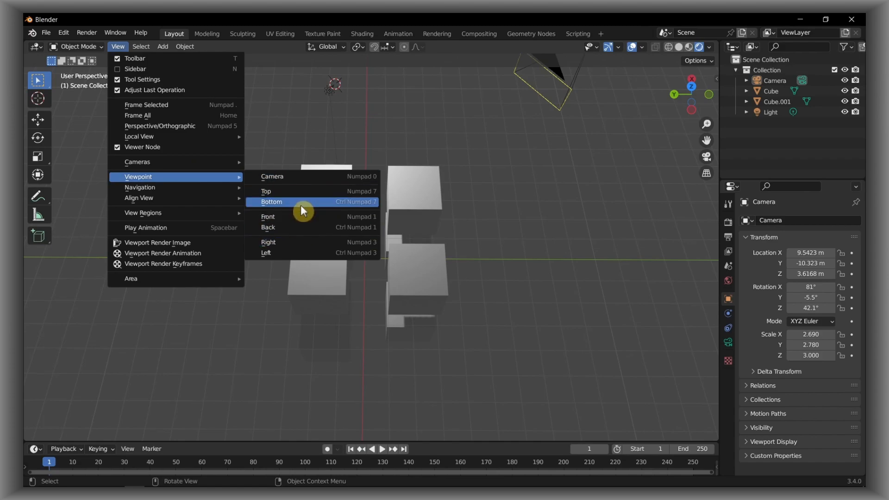
mouse_move(303, 202)
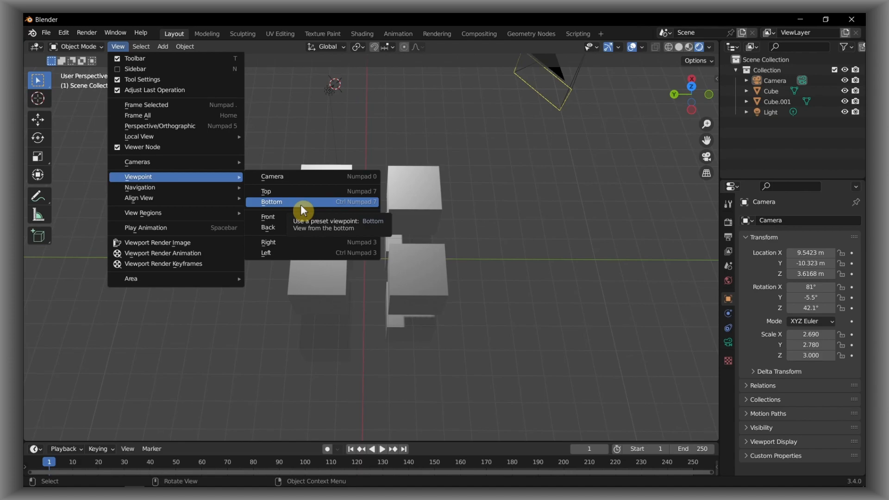
mouse_move(376, 176)
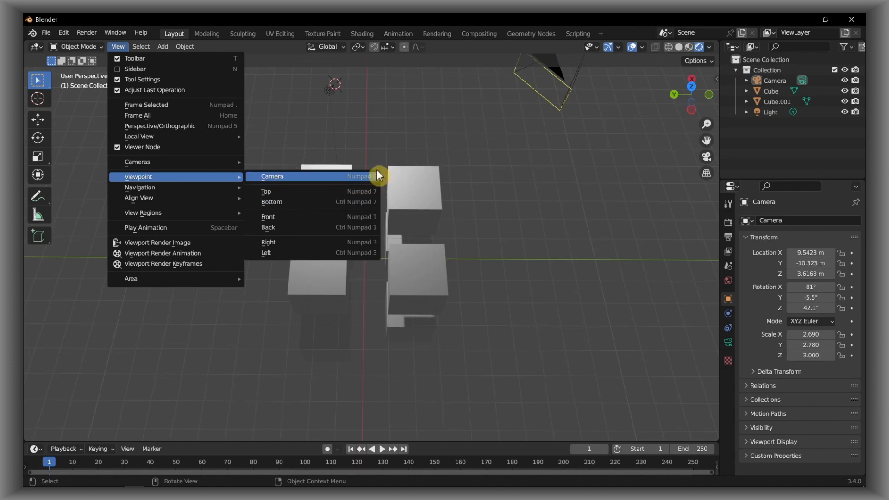
left_click(272, 177)
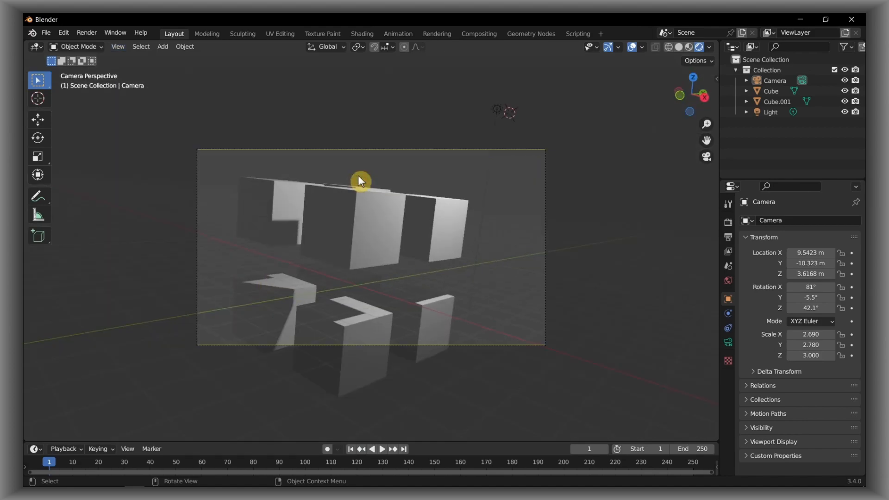